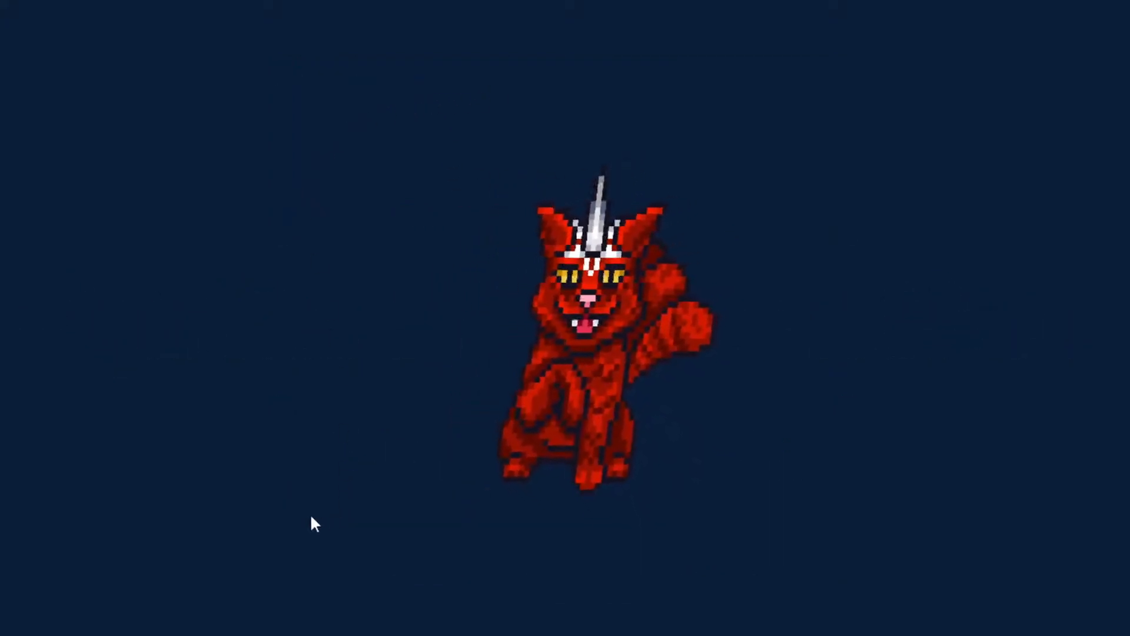
mouse_move(566, 581)
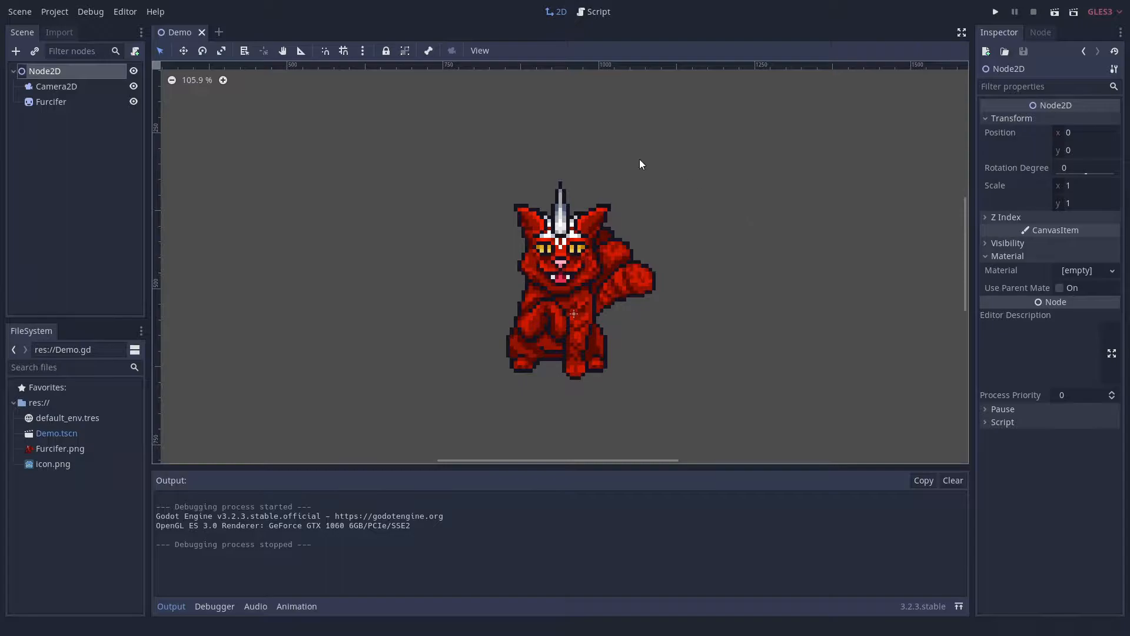
Select the Furcifer sprite node in the scene tree.
click(51, 101)
text(void vertex() {)
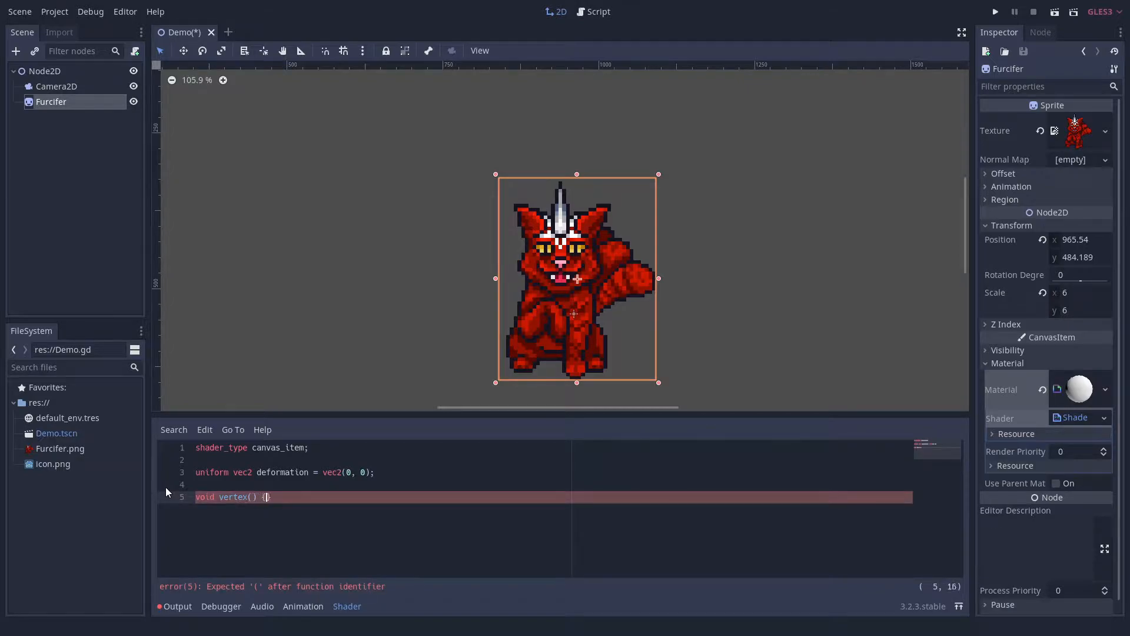
Declare deformationStrength, sideWaysDeformation, spriteWidth and a sideWaysDeformationFactor float uniform.
text(vec2 deformationStrength = abs(deformation);)
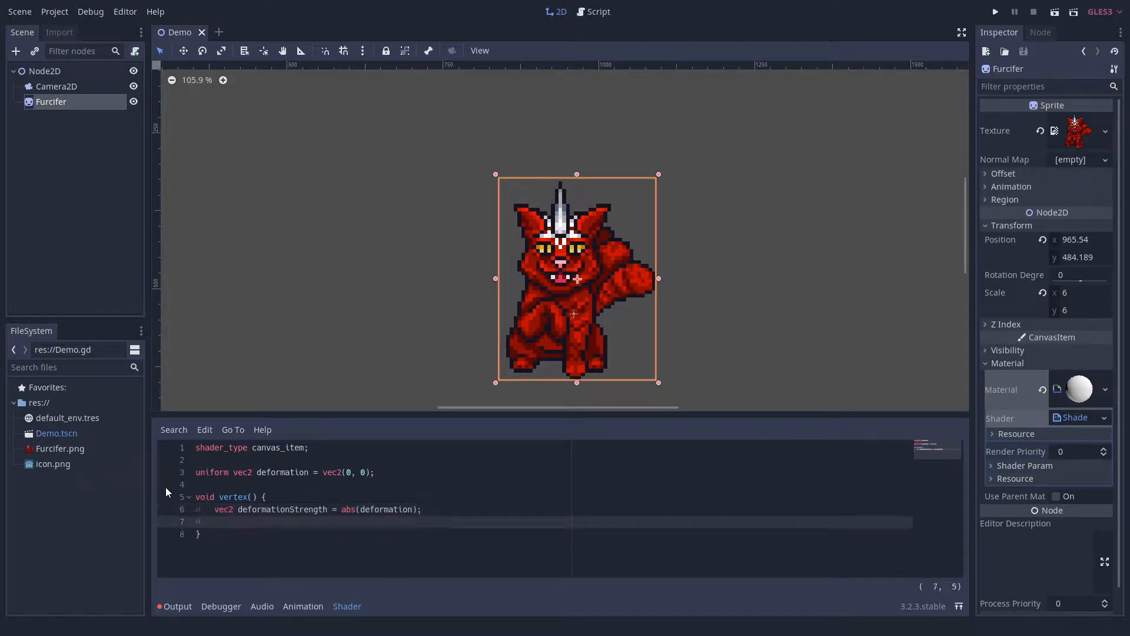
text(float sideWaysDeformation = min(deformationStrength.x, deformationStrength.y);)
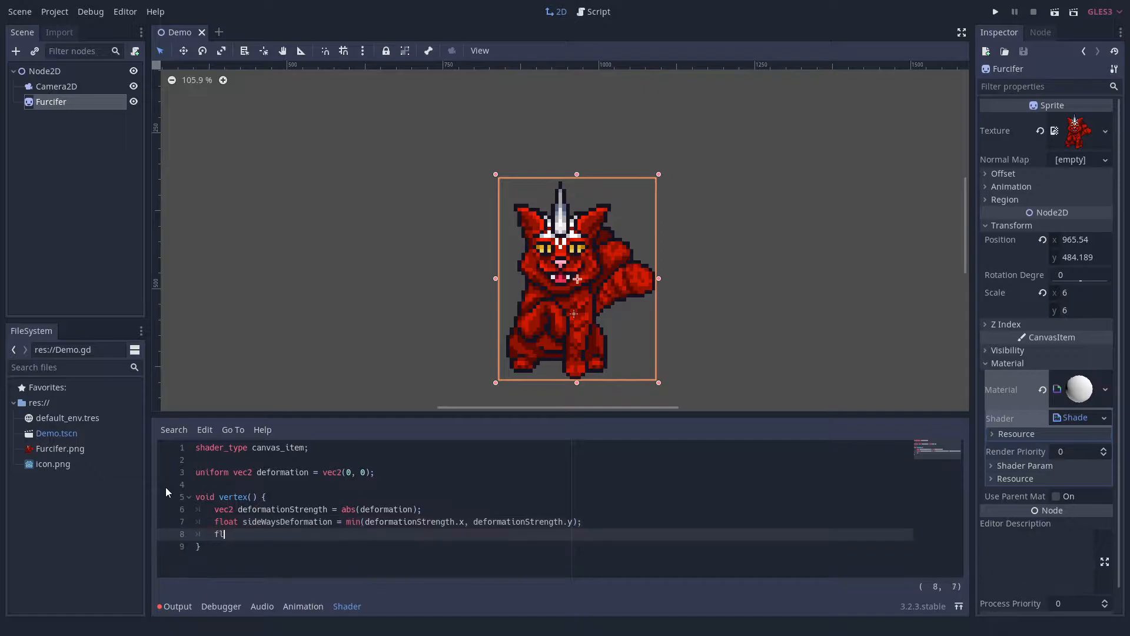
text(oat spriteWidth = abs(VERTEX.x);)
click(553, 484)
text(uniform)
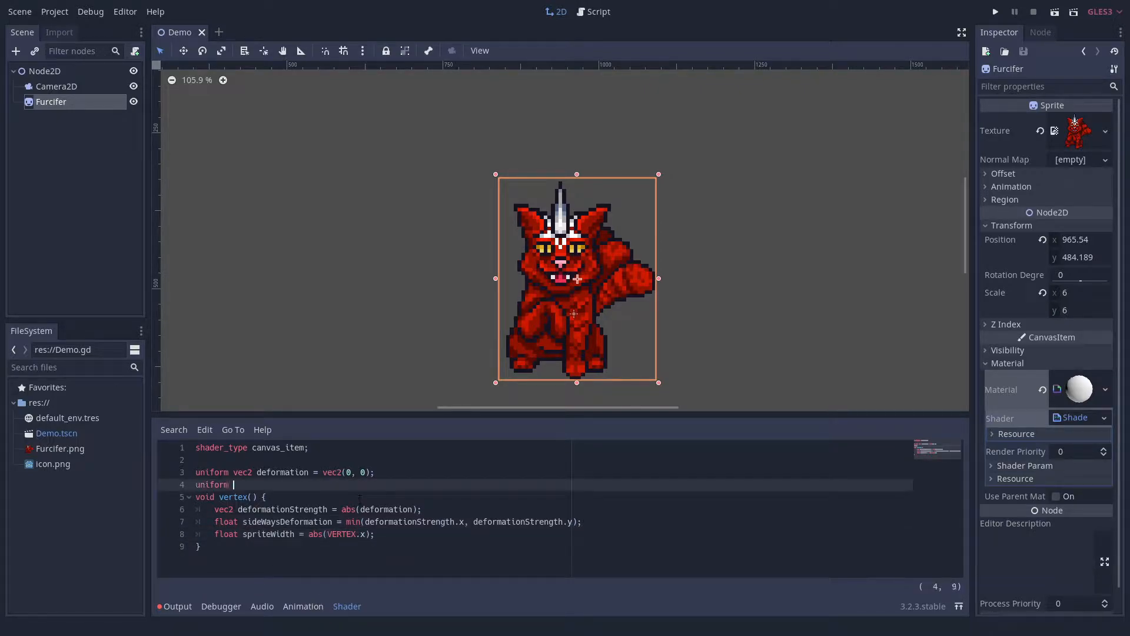
text(float sideWaysDeformationFactor = 5.0;)
text(if (sign(VERTEX.y) != si)
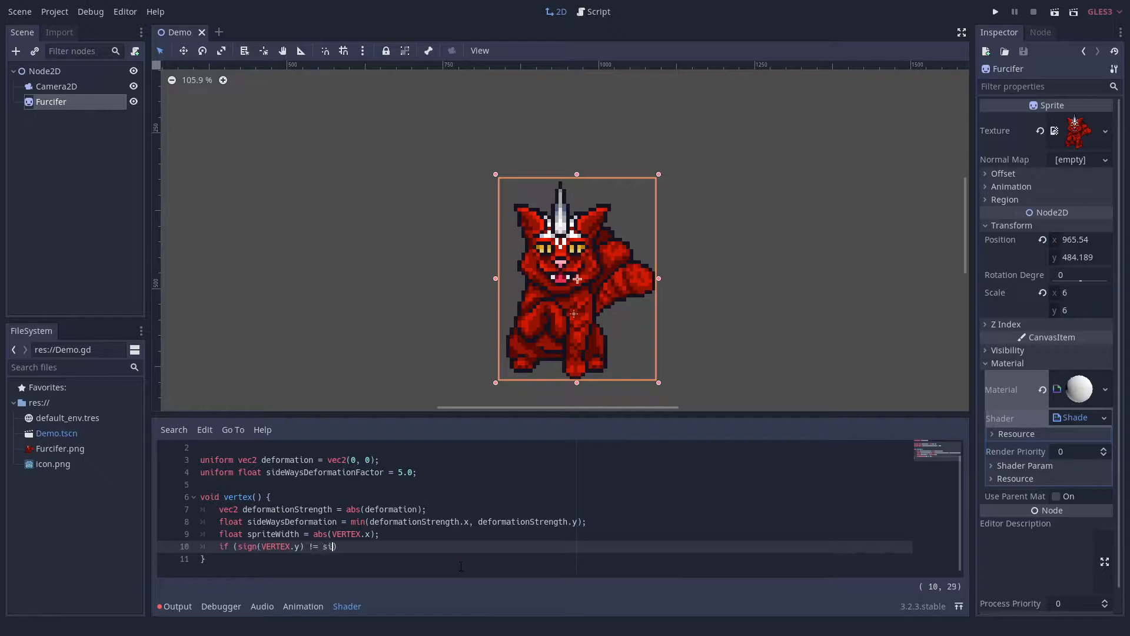
Offset VERTEX.x by sideWaysDeformationFactor times spriteWidth and deformation.x.
text(gn(deformation.y)))
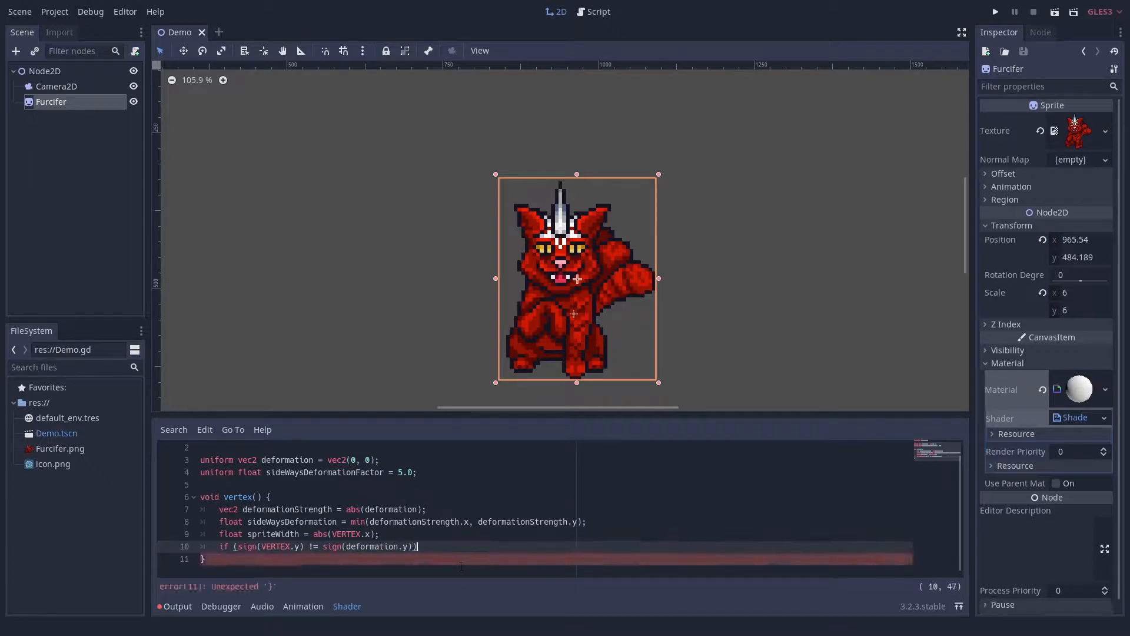
text(VERTEX.x -=)
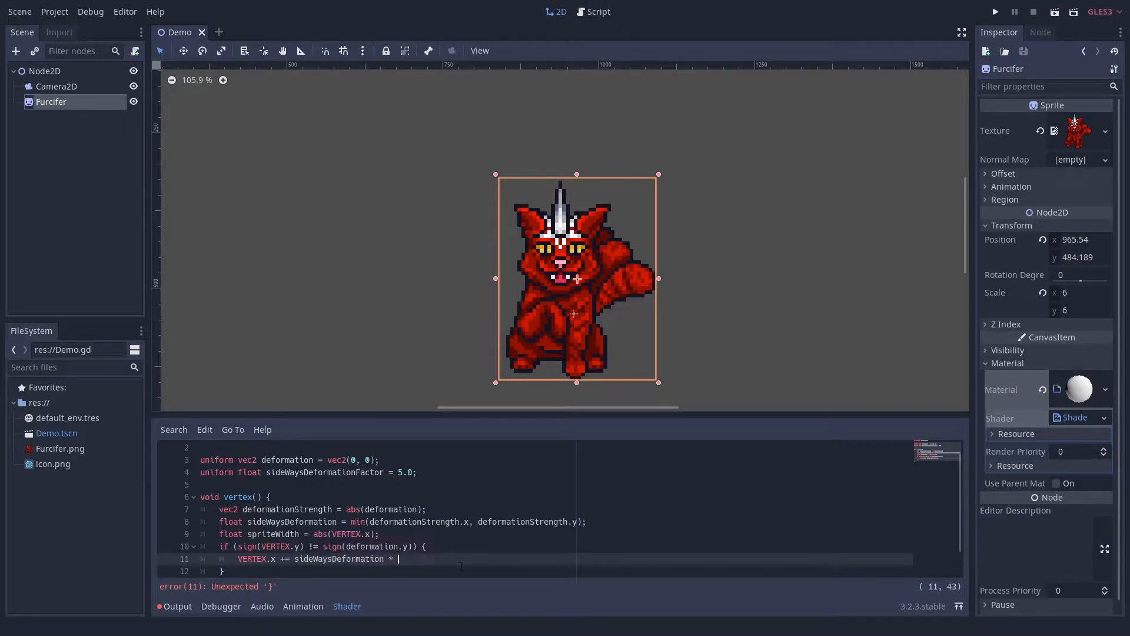
text(sideWaysDeformationFactor * spriteWidth * sign()
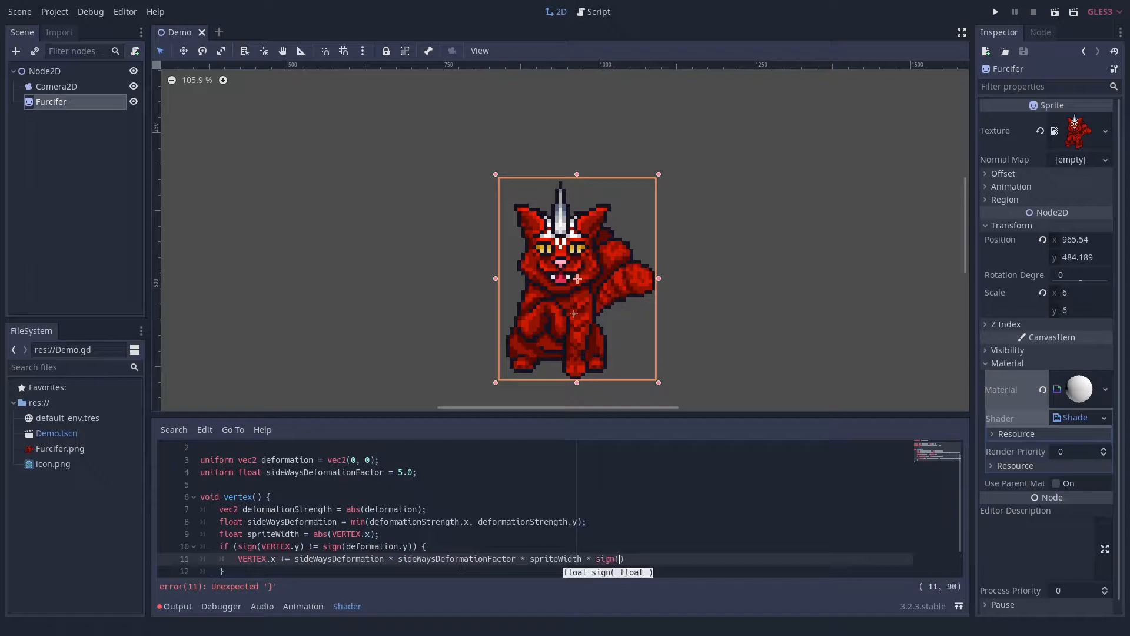
text(deformation.x))
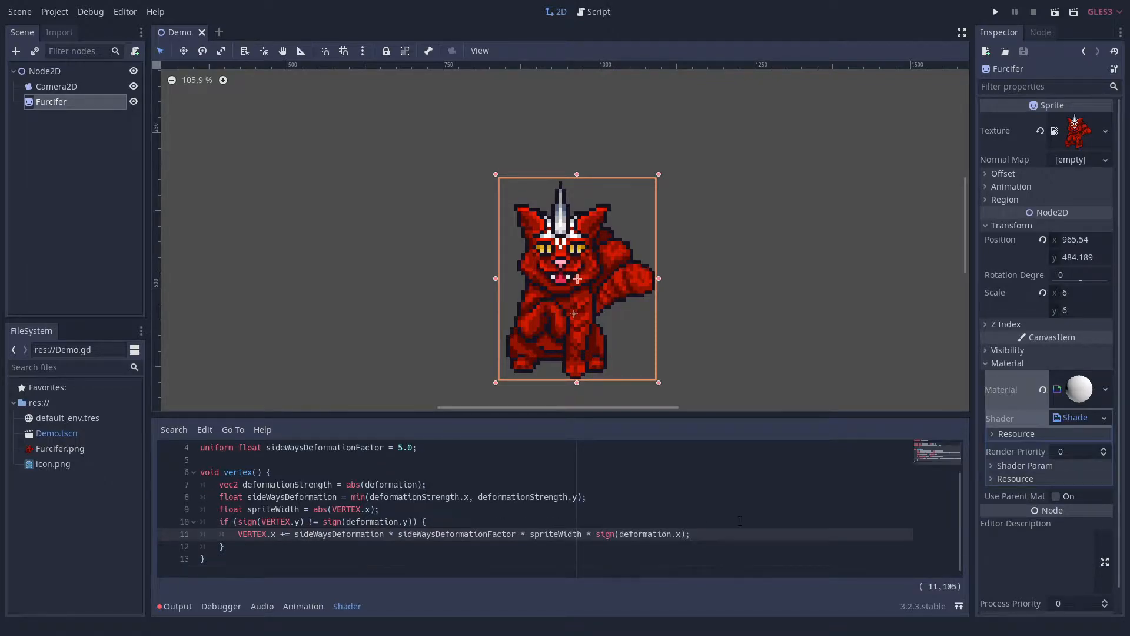
click(222, 547)
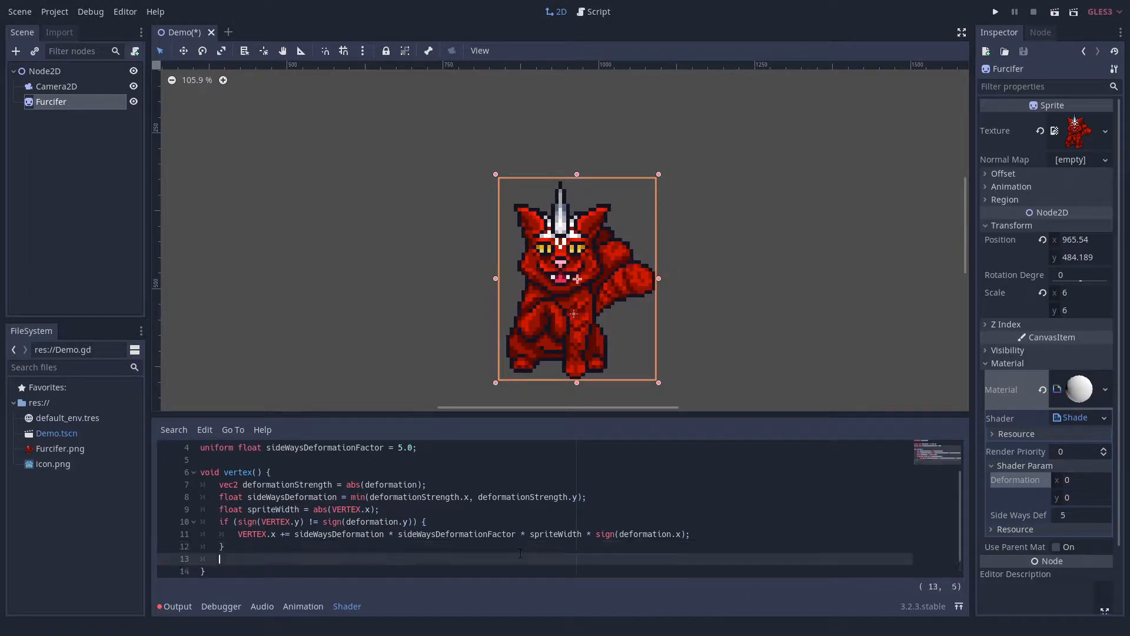
Compute scale as 1.0 minus deformation, save vertexOld, and rescale VERTEX.x and VERTEX.y.
text(vec2 scale = 1.0 - deformationStrength;)
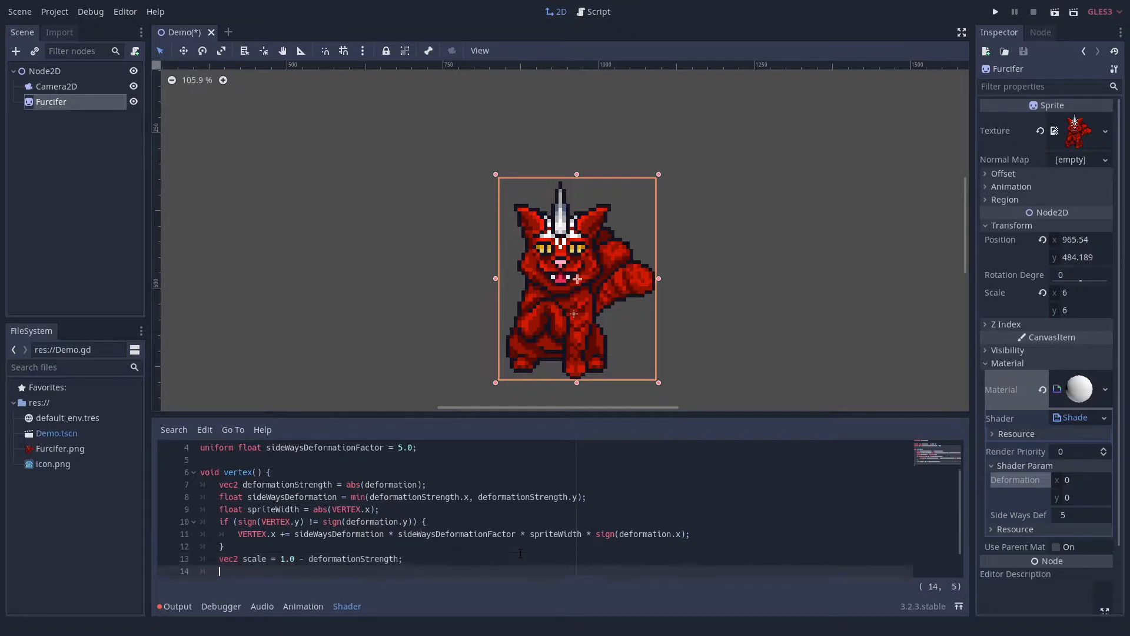
text(vec2 vertexOld = VERTEX;)
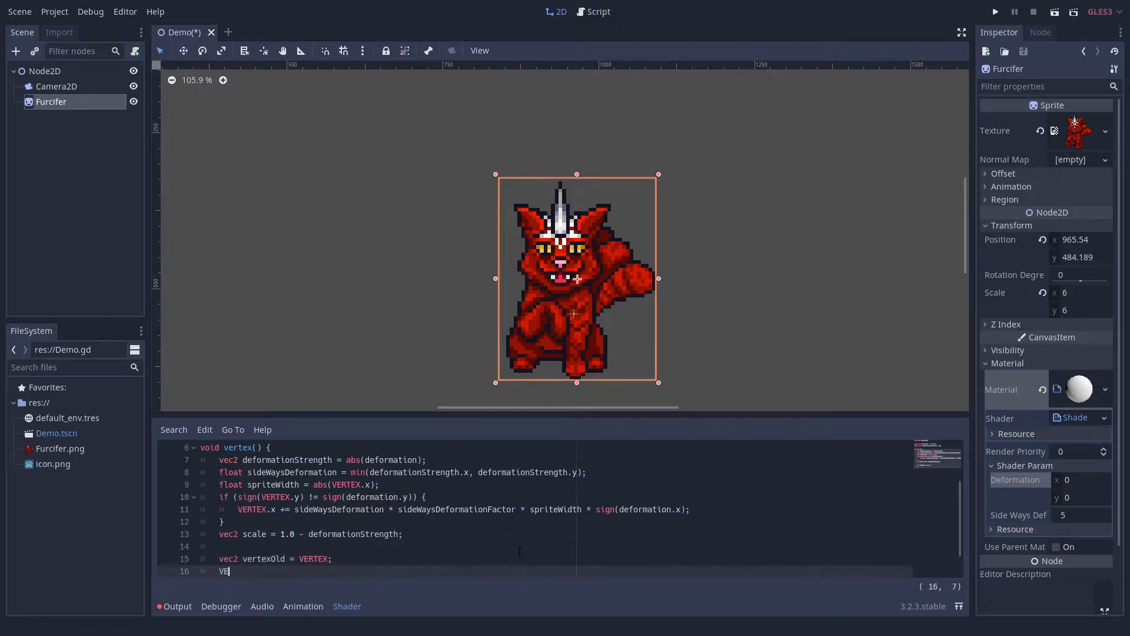
text(RTEX.x = vertexOld.x * scale.x / scale.y;)
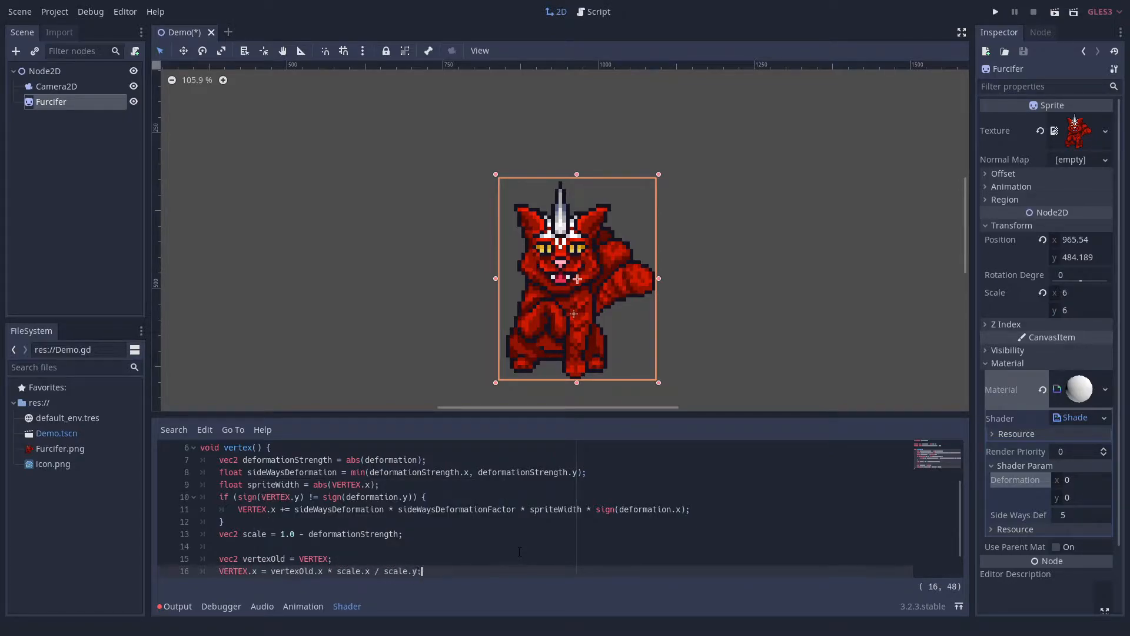
text(VERTEX.y = vertexOld.y * scale.y / scale.x;)
text(VERTEX.xy += deformation * spriteWidth *)
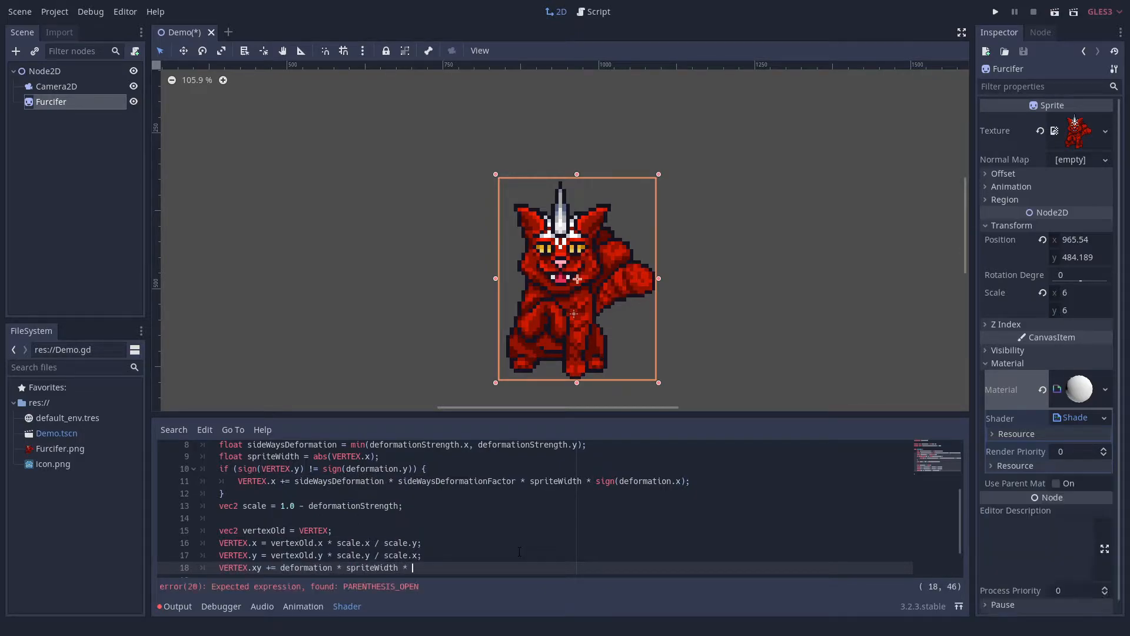
Add a knockbackFactor uniform to the shader and a Tween child under Node2D.
text(0.4;)
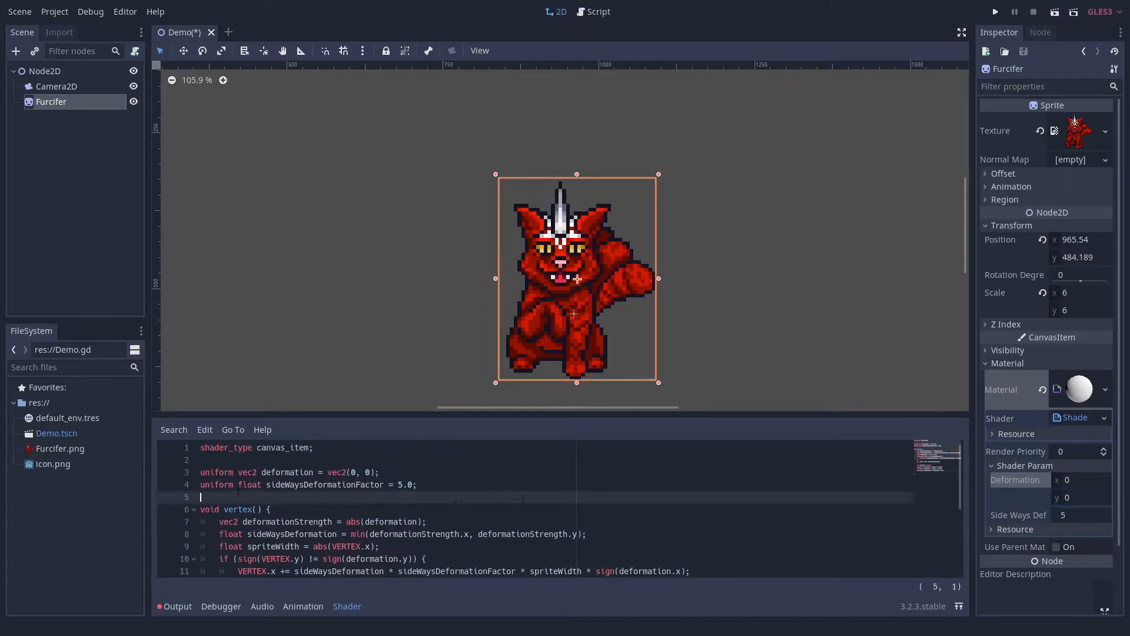
text(uniform float knockba)
text(VERTEX.xy += deformation * spriteWidth * knockbackFactor;)
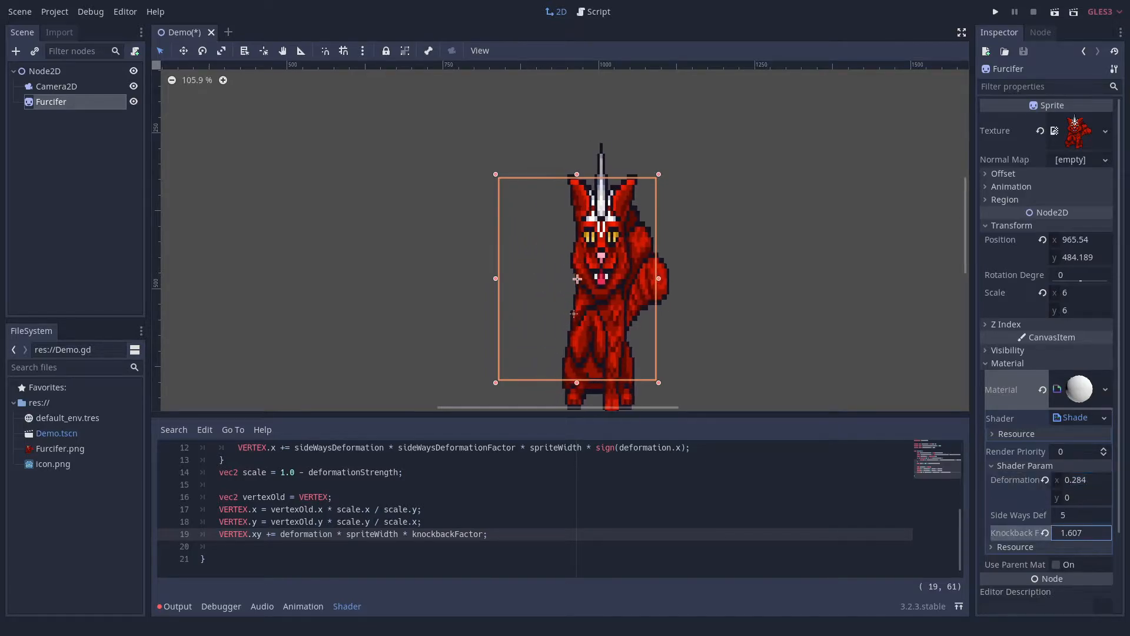
right_click(44, 71)
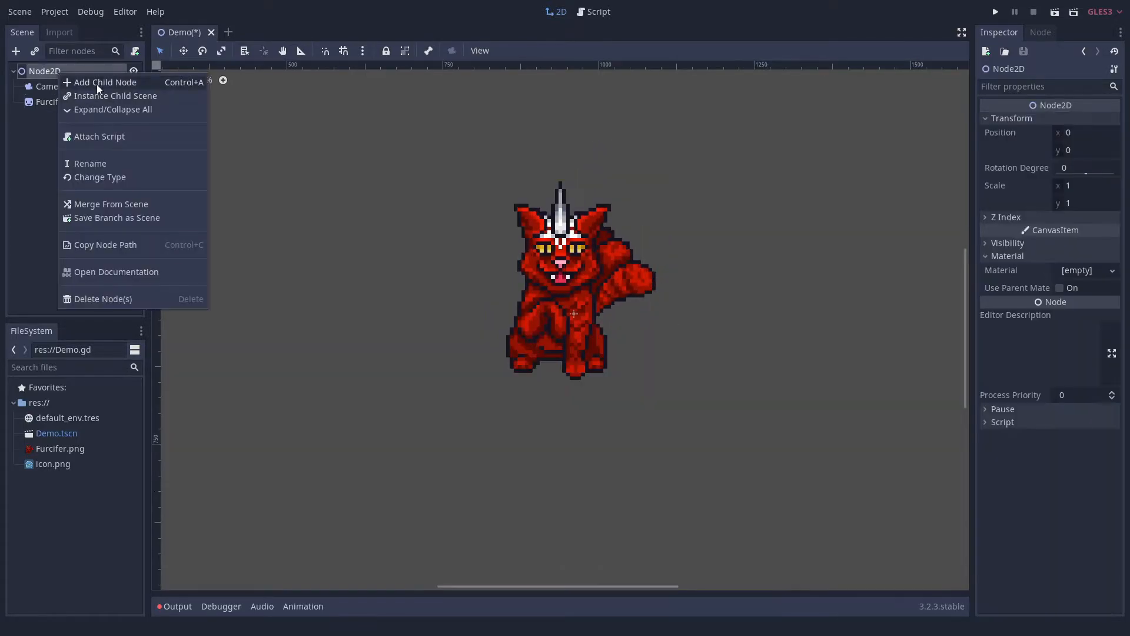
click(105, 83)
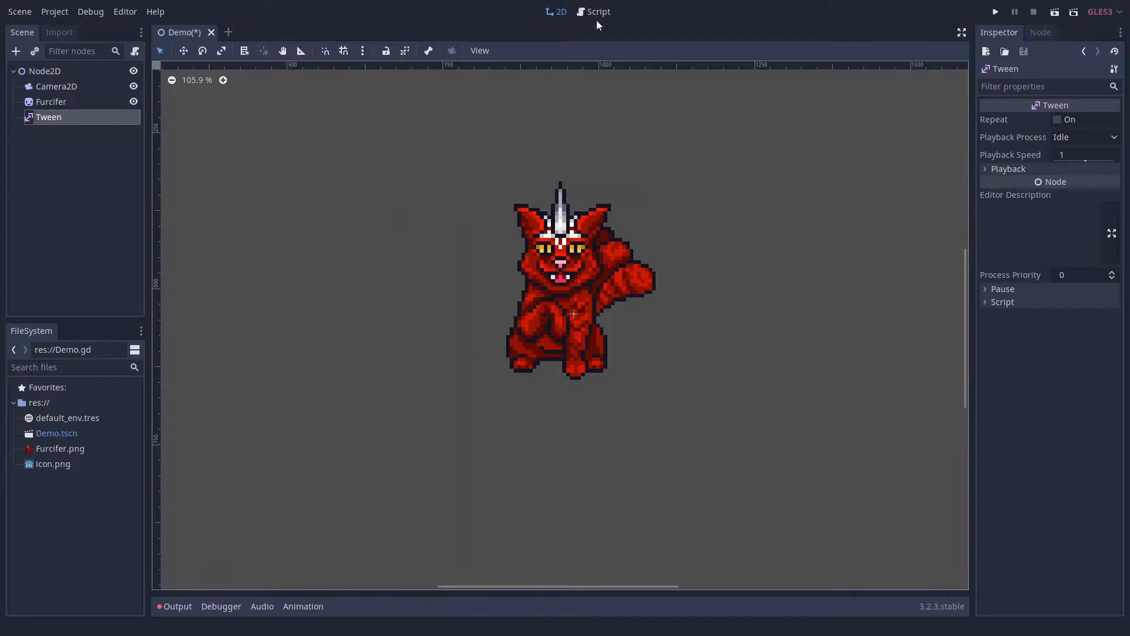
In Demo.gd, get $Furcifer, set duration 0.2, and clamp click distance to max_click_distance.
click(598, 12)
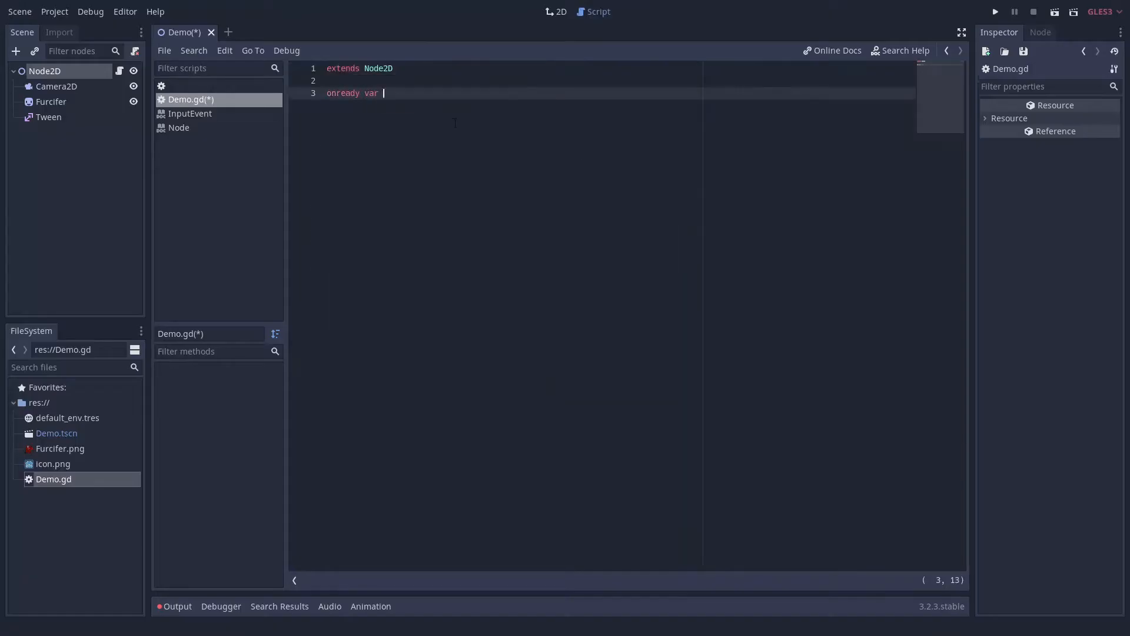
text(sprite = $Furcifer)
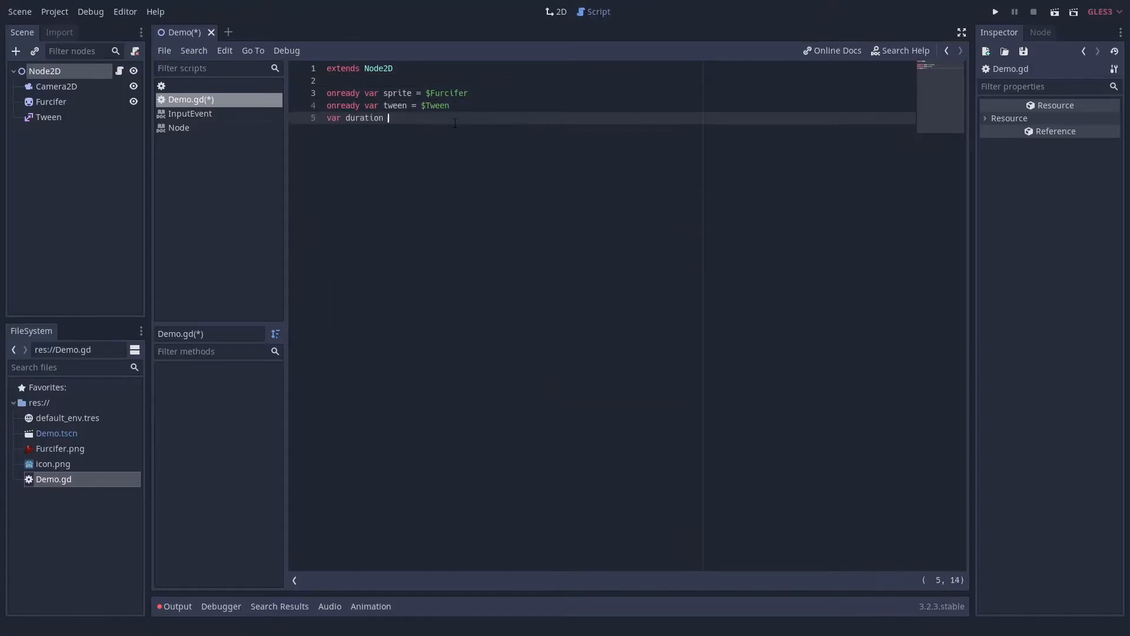
text(= 0.2)
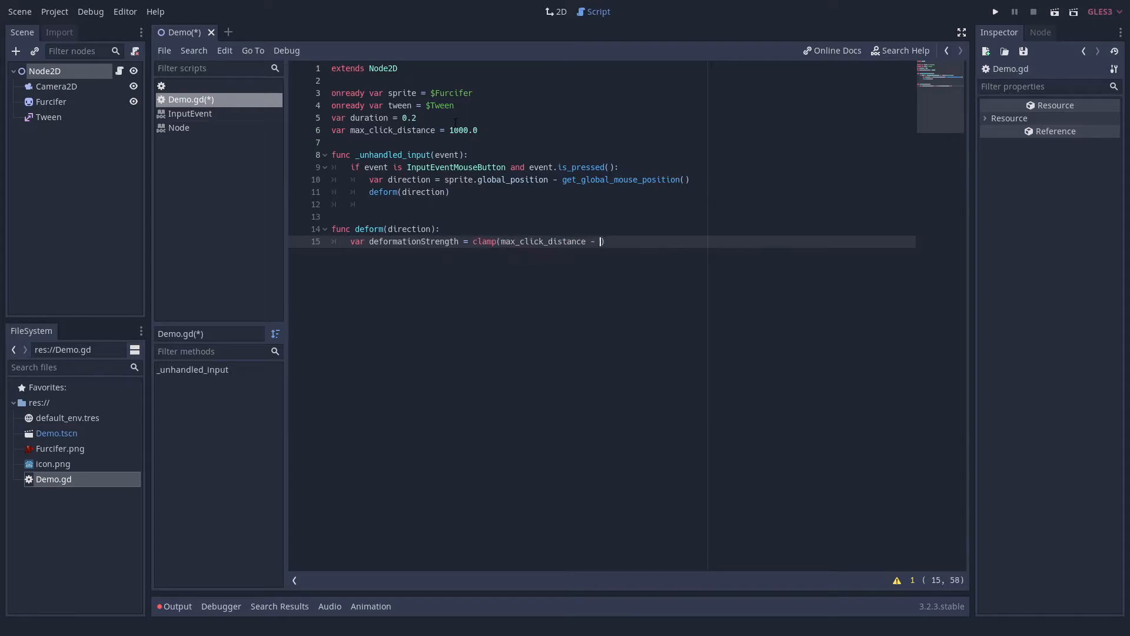
text(direction.length(), 0, max_click_distance))
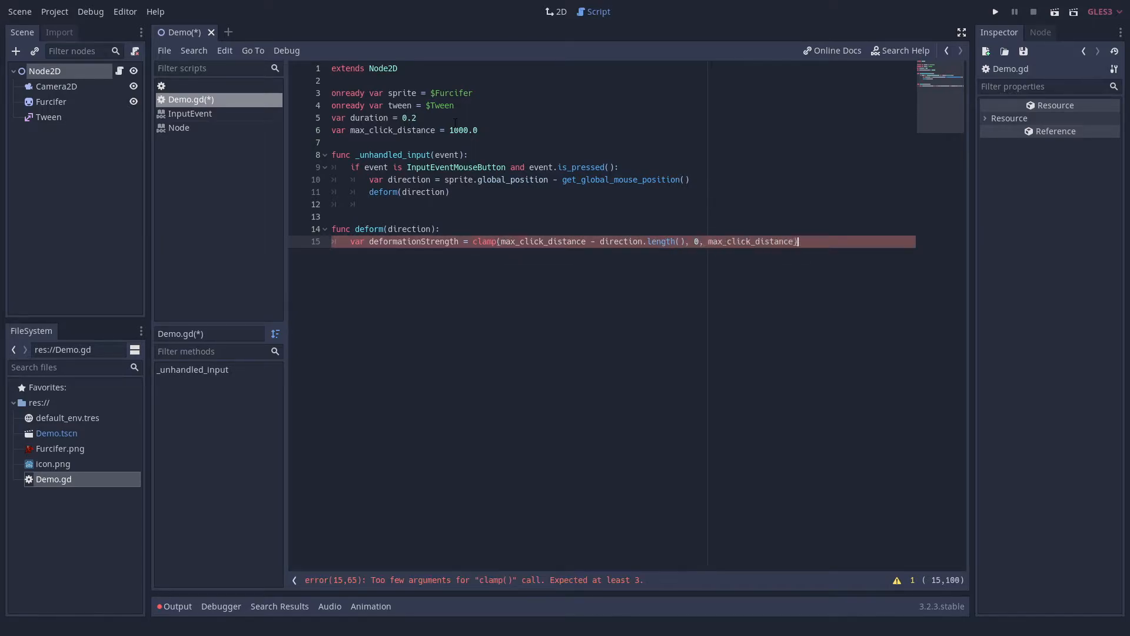
Tween shader_param/deformation along the normalized click direction, save the script, and run the demo.
text(/ max_click_distance)
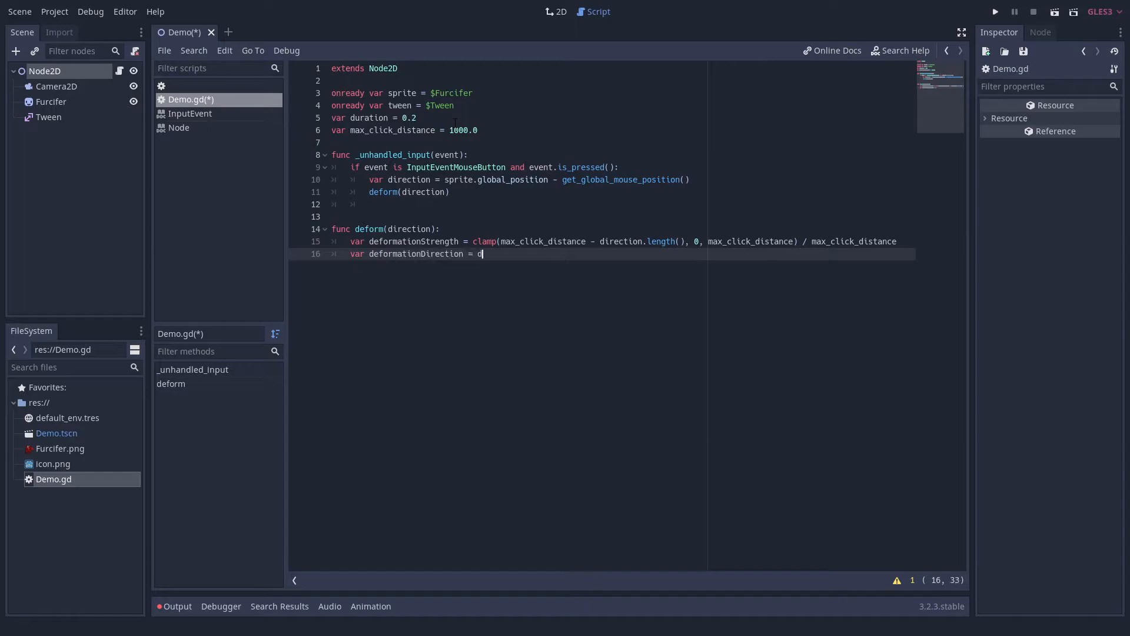
text(irection.normalized())
text(tween.interpolate_property(sprite.material,)
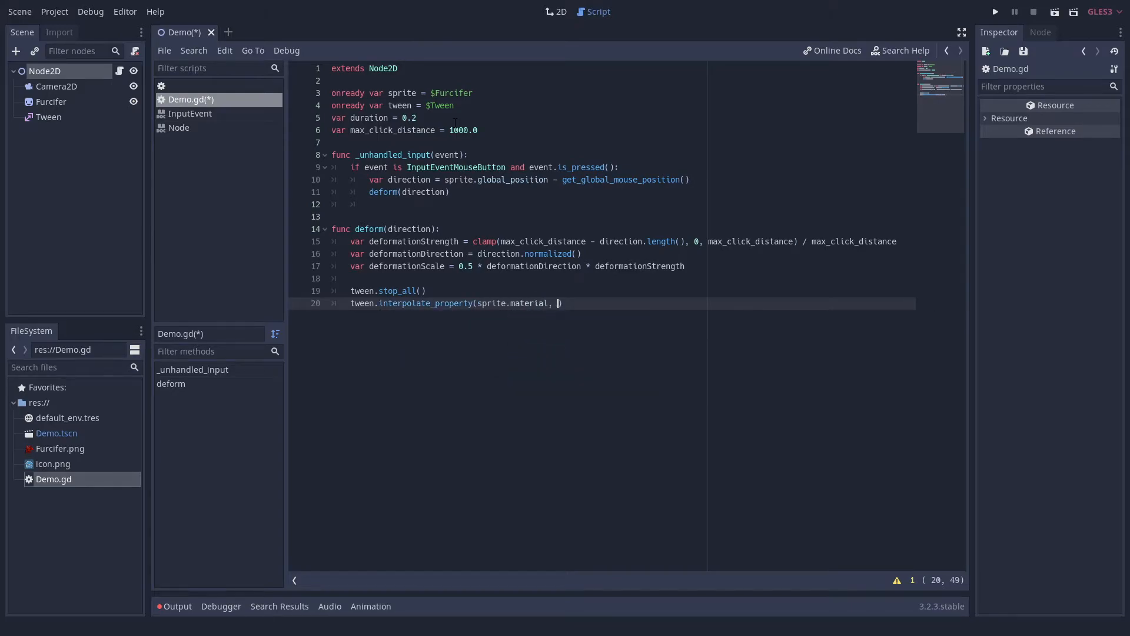
text("shader_param/deformation",)
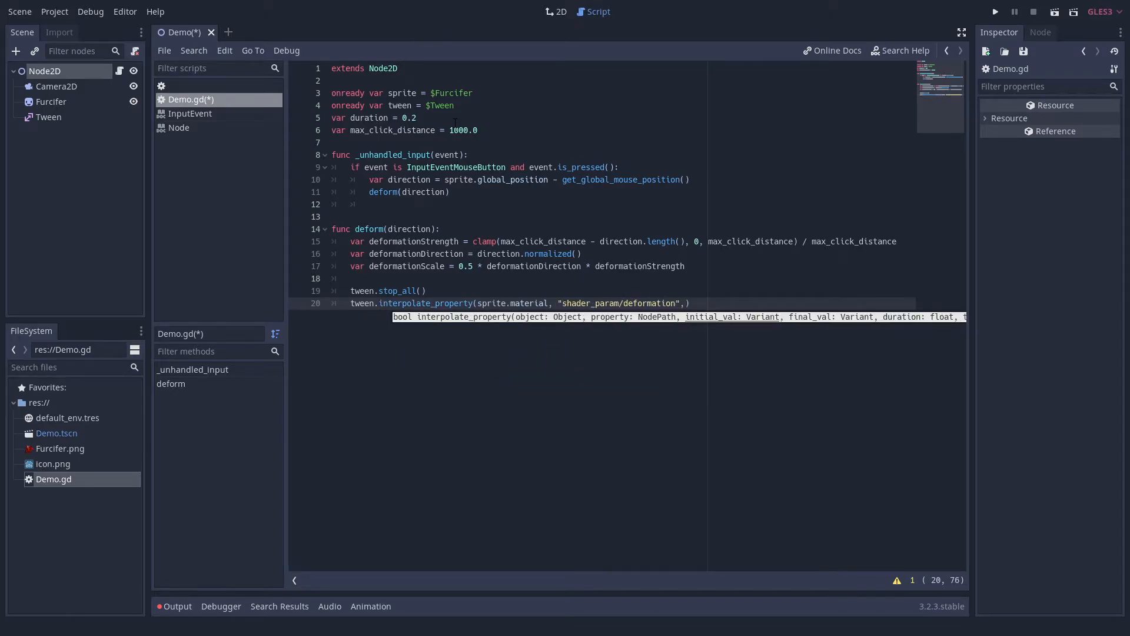
text(null, deformationScale, duration, Tween.TRANS_CUBIC))
text(tween.start())
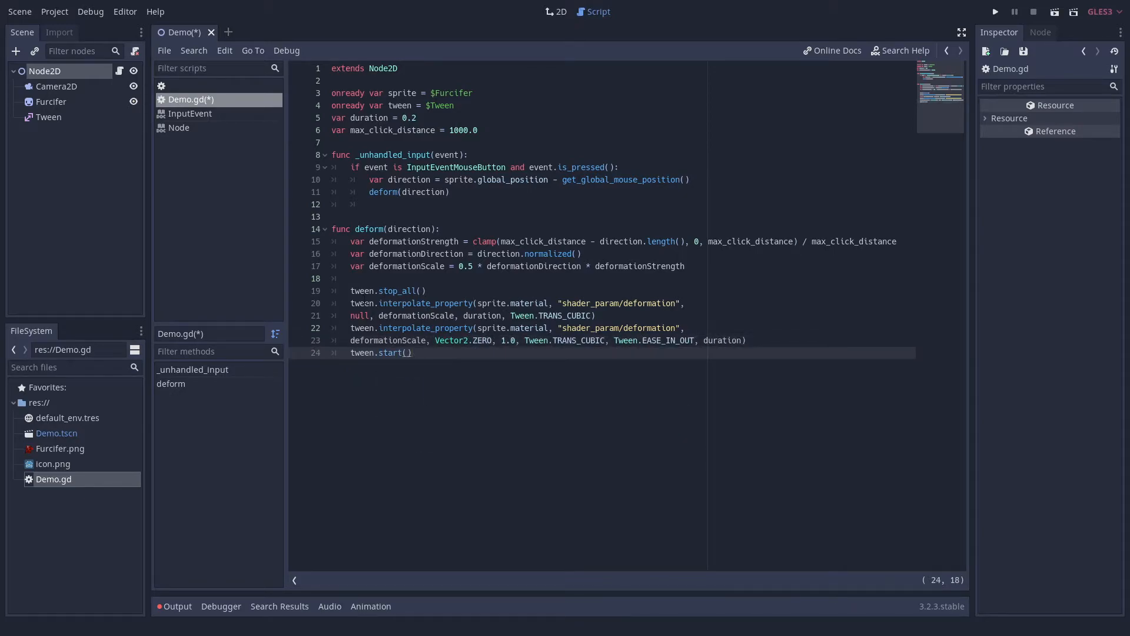
key(ctrl+s)
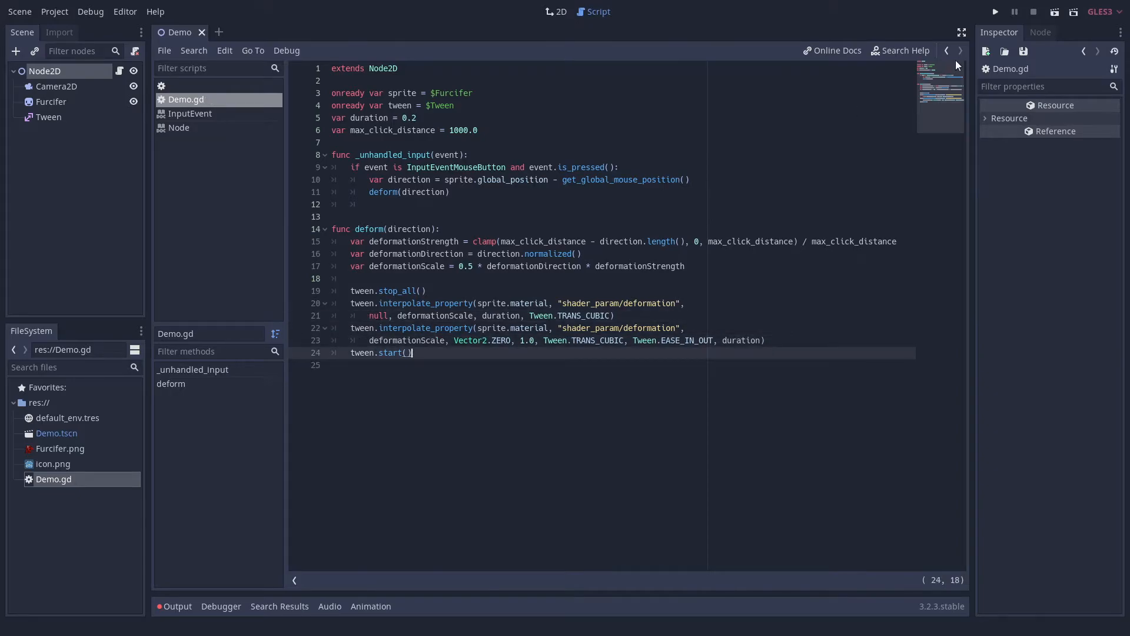
click(994, 11)
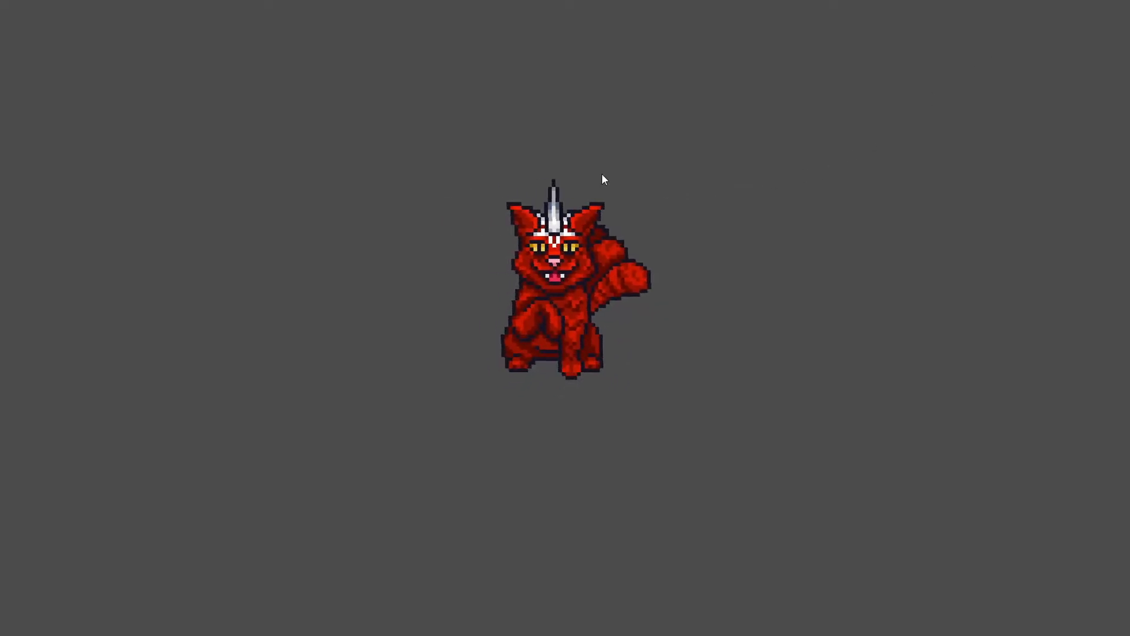